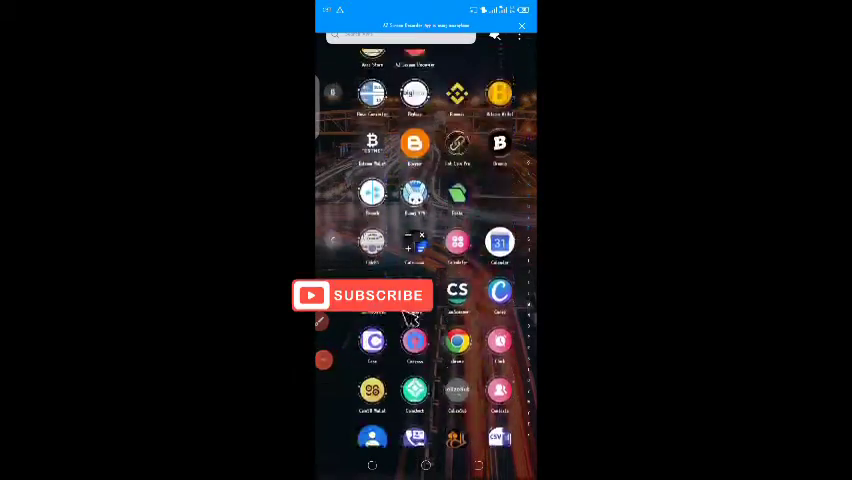
# - Search Google for 'talkatone' and bring up the Talkatone app listing in the results
pyautogui.scroll(-3)
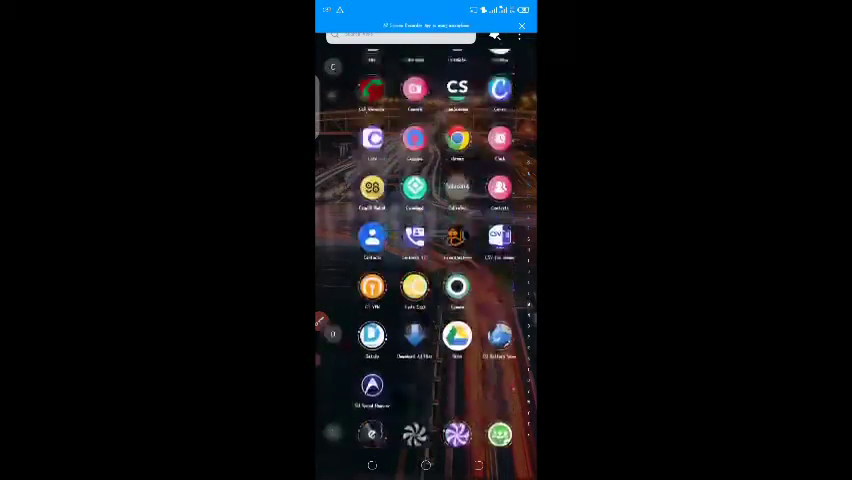
pyautogui.scroll(-3)
pyautogui.write('ct')
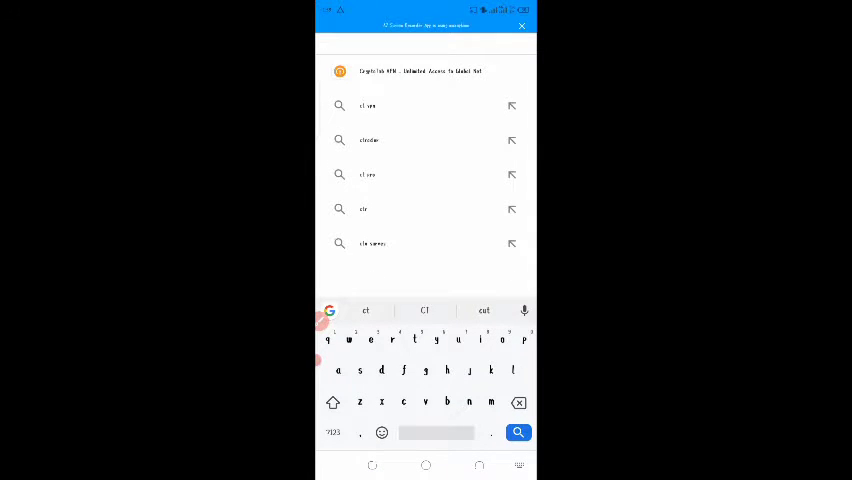
pyautogui.click(410, 72)
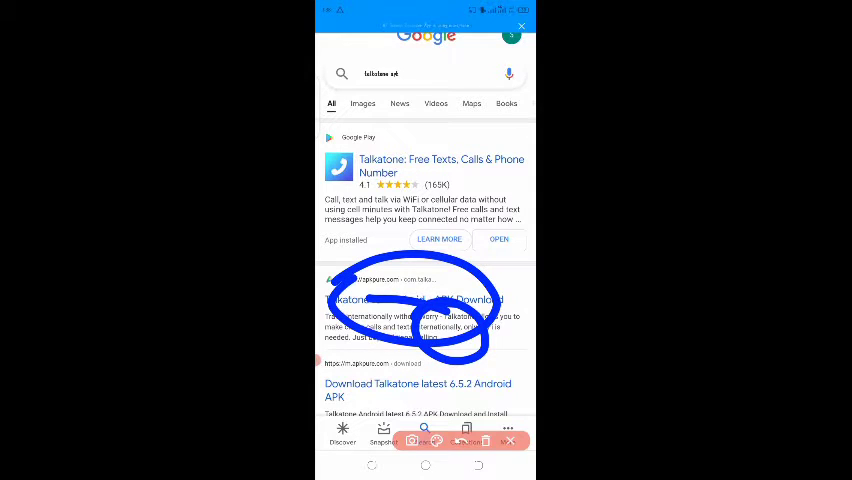
pyautogui.scroll(-3)
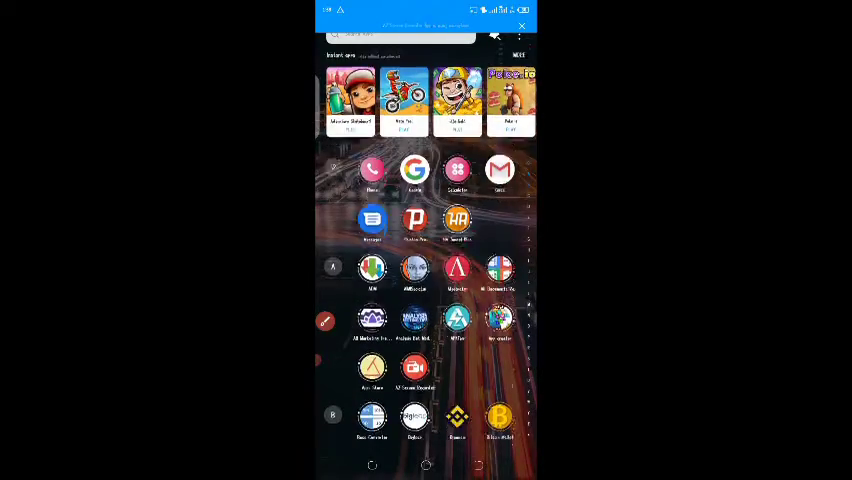
# - Scroll the app drawer to locate the CT VPN icon
pyautogui.scroll(-3)
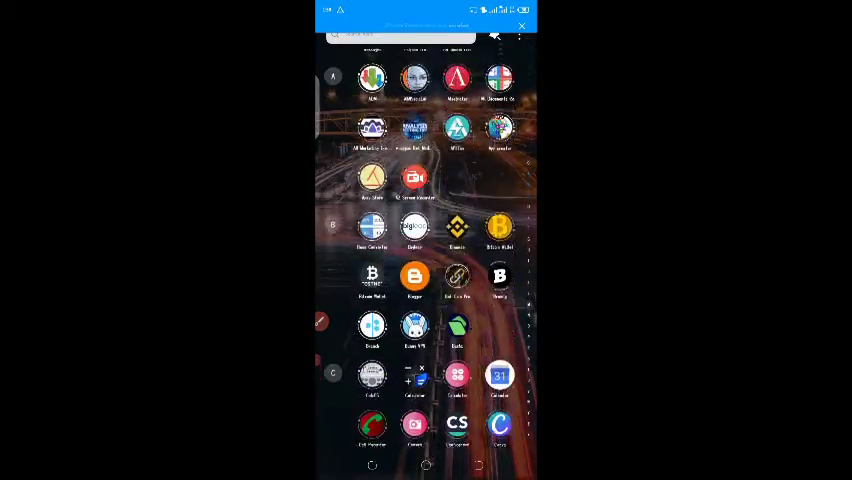
pyautogui.scroll(3)
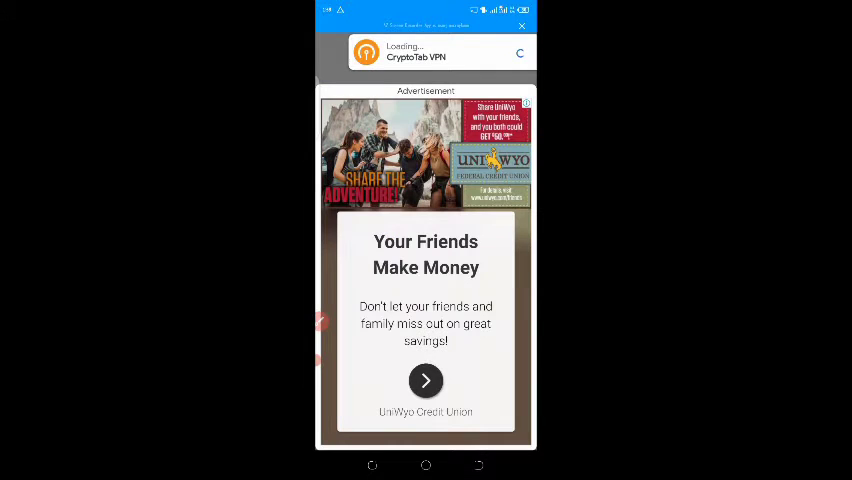
# - Dismiss the ads, select the United States server and connect the VPN
pyautogui.click(522, 28)
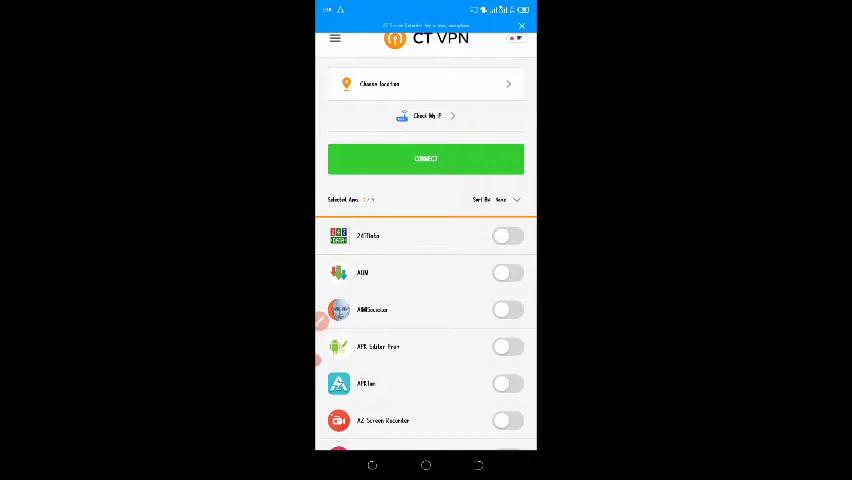
pyautogui.click(424, 84)
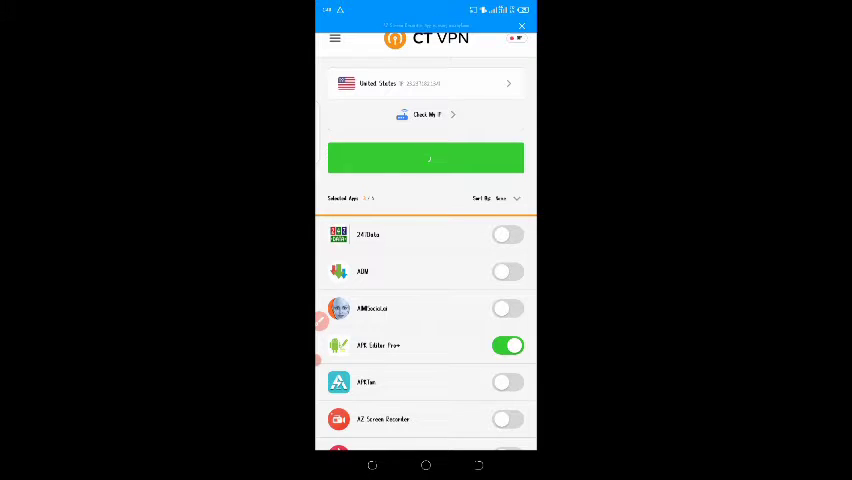
pyautogui.click(424, 158)
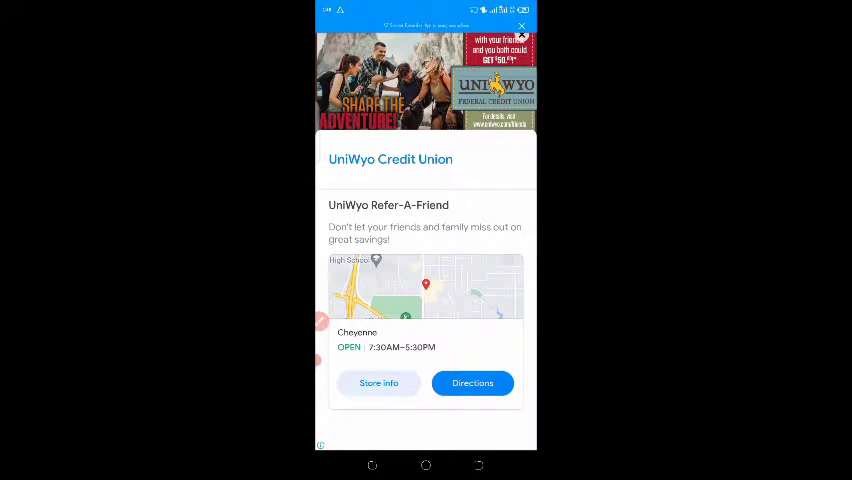
pyautogui.click(520, 28)
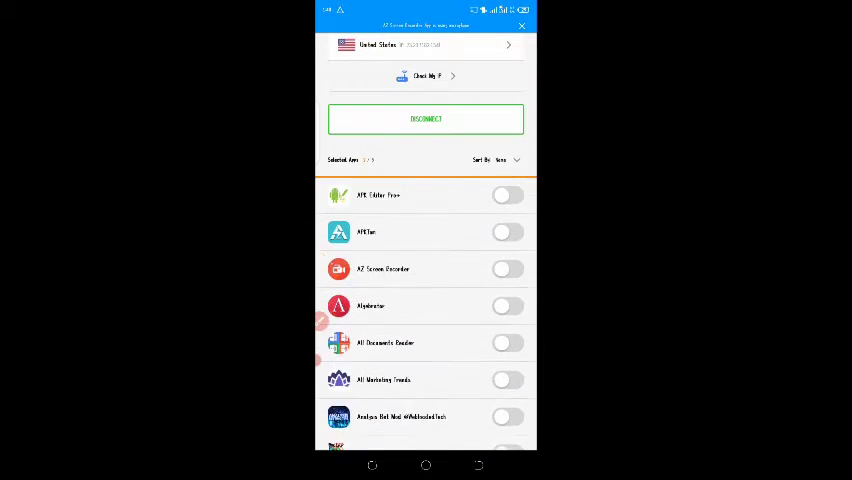
pyautogui.scroll(-3)
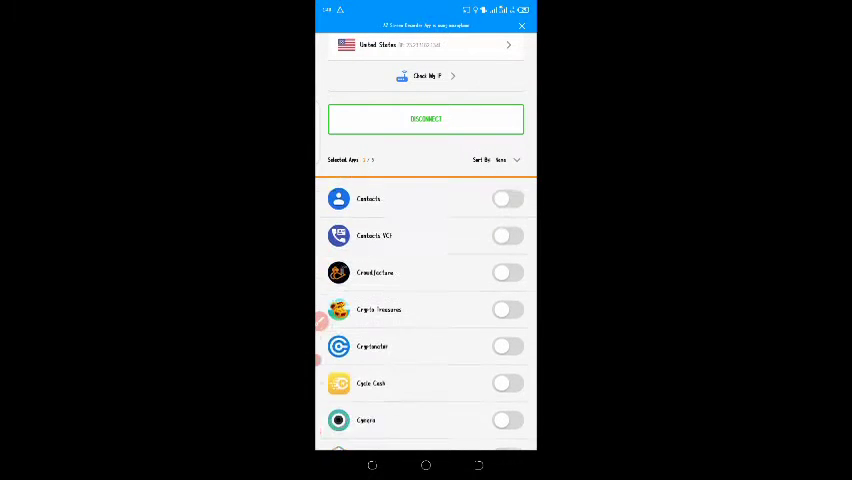
pyautogui.scroll(-3)
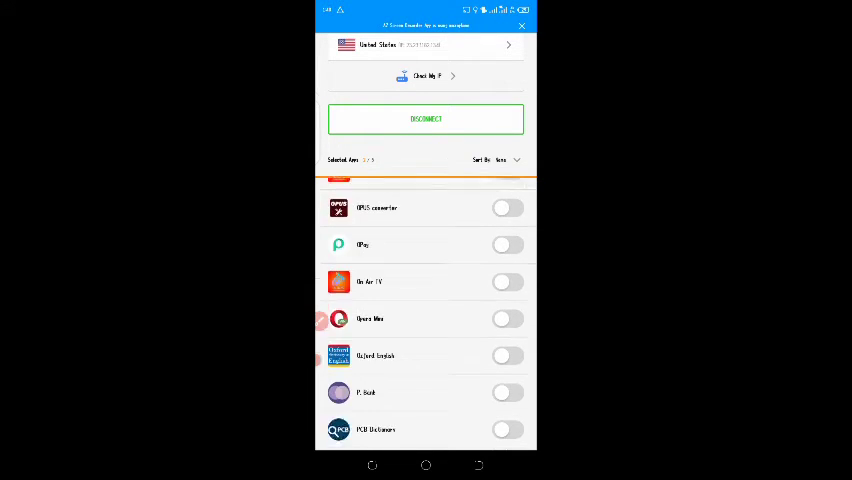
pyautogui.scroll(3)
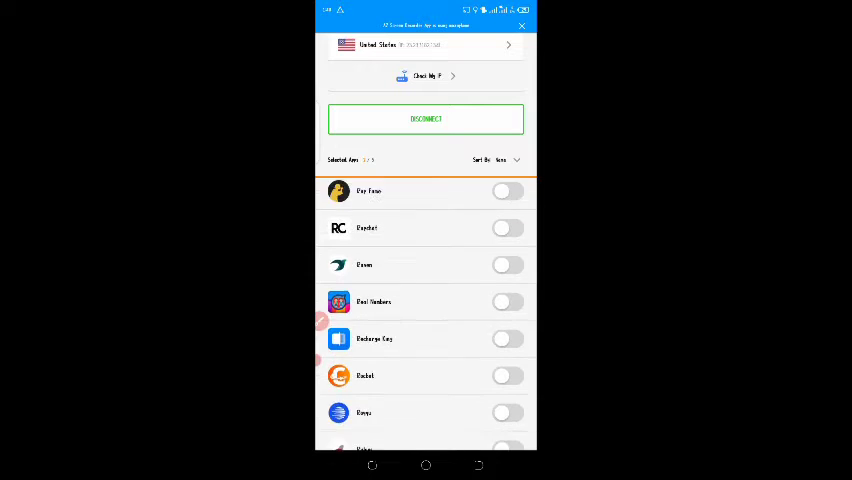
pyautogui.scroll(-3)
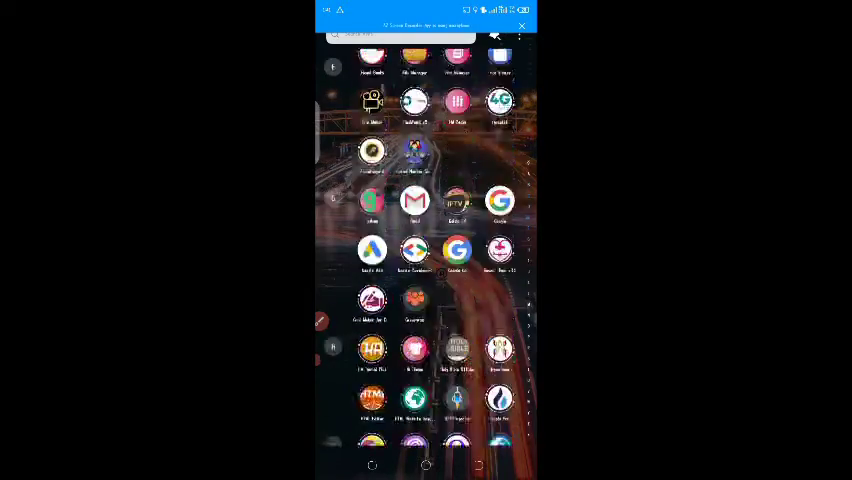
# - Scroll the app drawer to reach the Talkatone icon
pyautogui.scroll(-3)
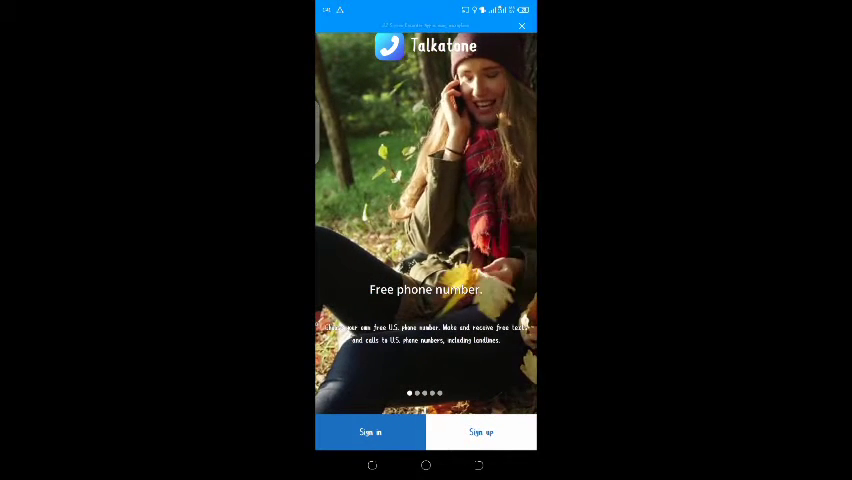
# - Sign up, confirm being at least 16, and submit an email address to reach the Messages inbox
pyautogui.click(480, 432)
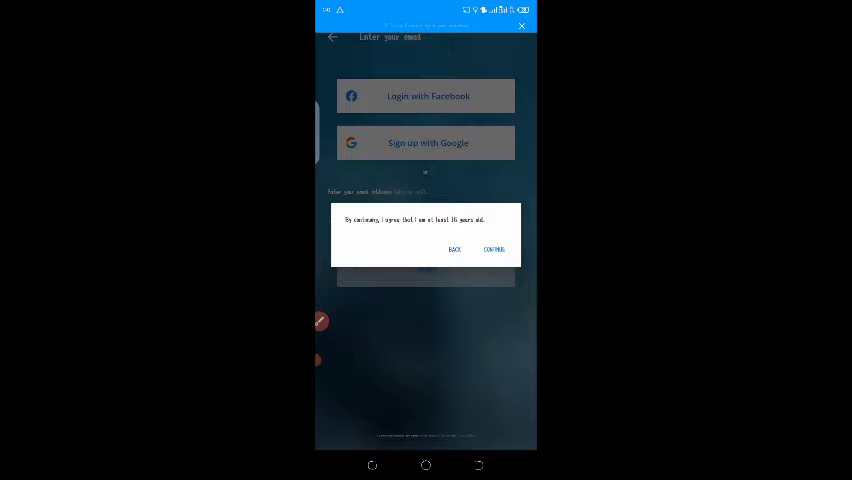
pyautogui.click(492, 250)
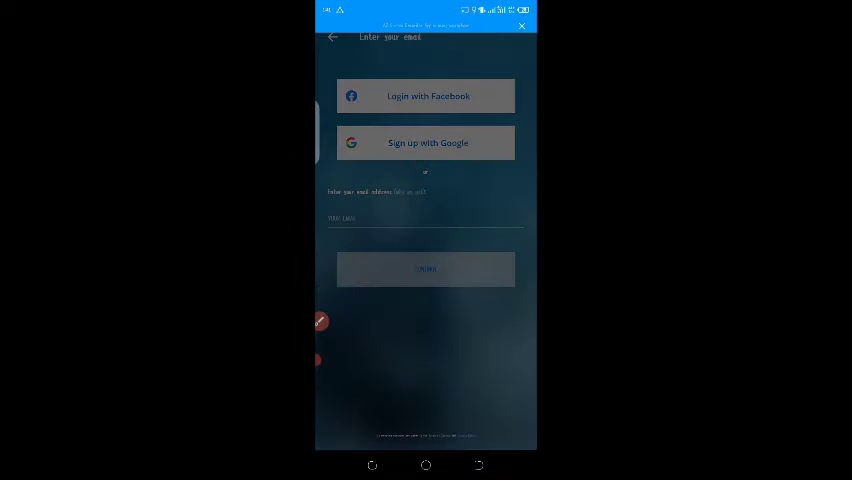
pyautogui.click(424, 142)
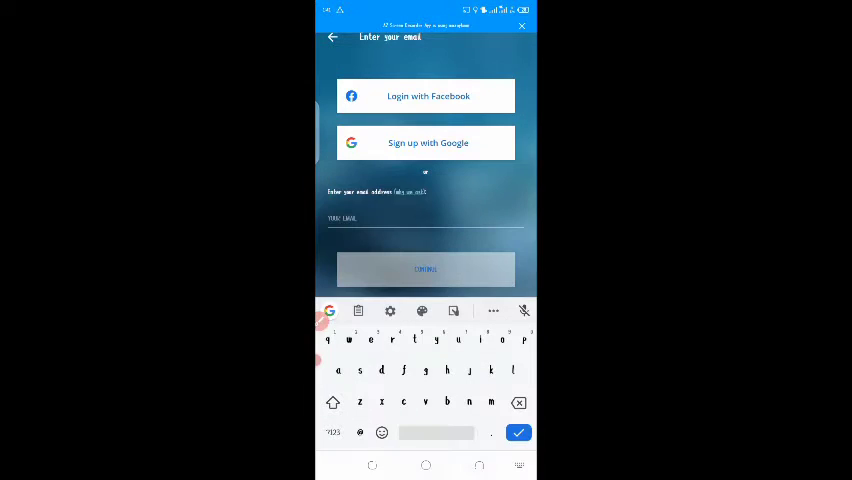
pyautogui.write('tr')
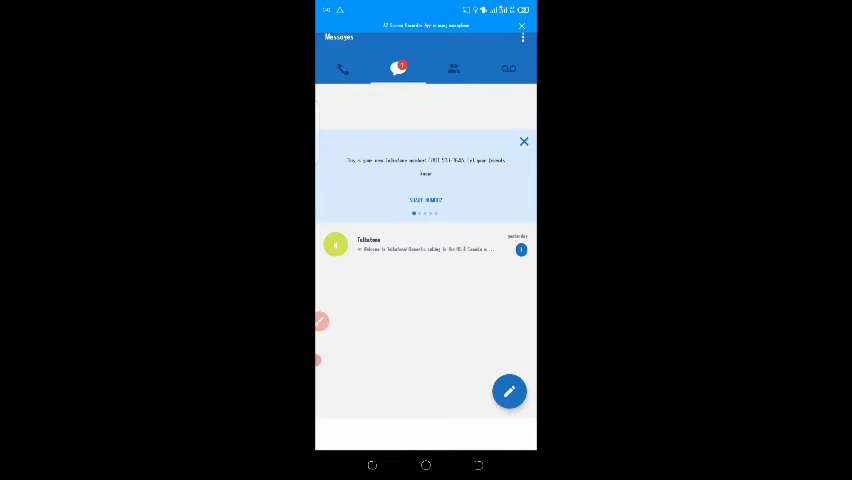
# - View the account settings from the three-dot menu, return to the inbox and switch to Contacts
pyautogui.click(522, 38)
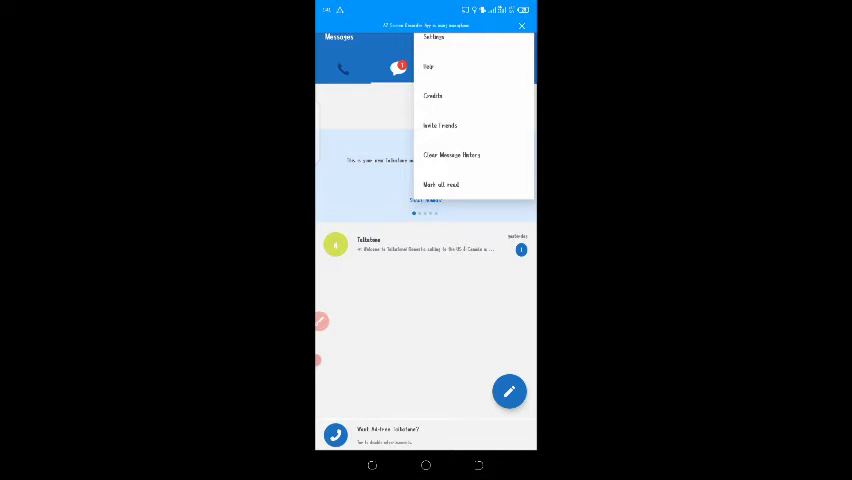
pyautogui.click(434, 38)
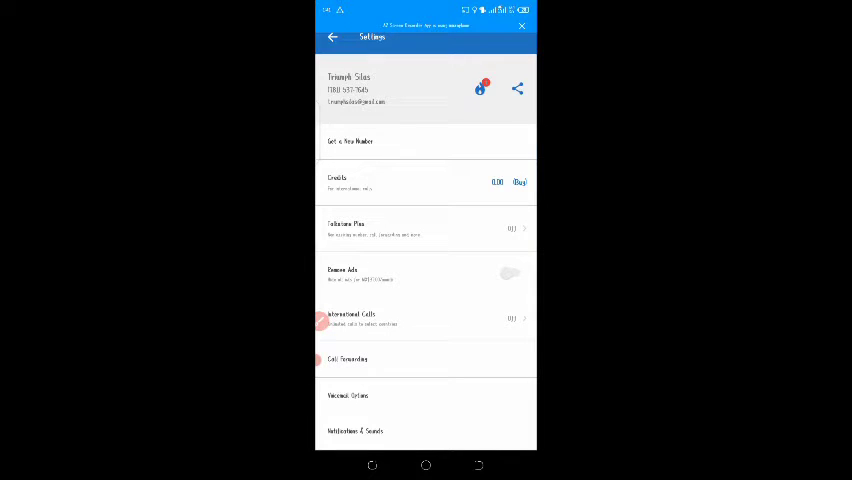
pyautogui.click(332, 36)
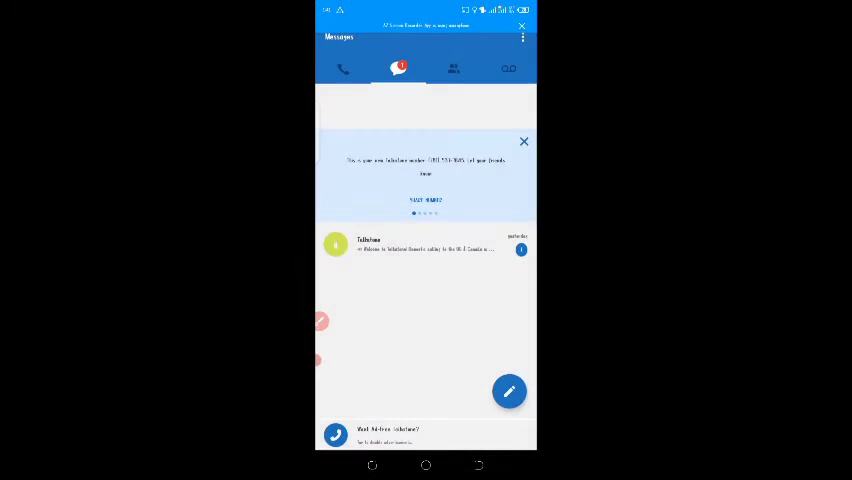
pyautogui.click(508, 68)
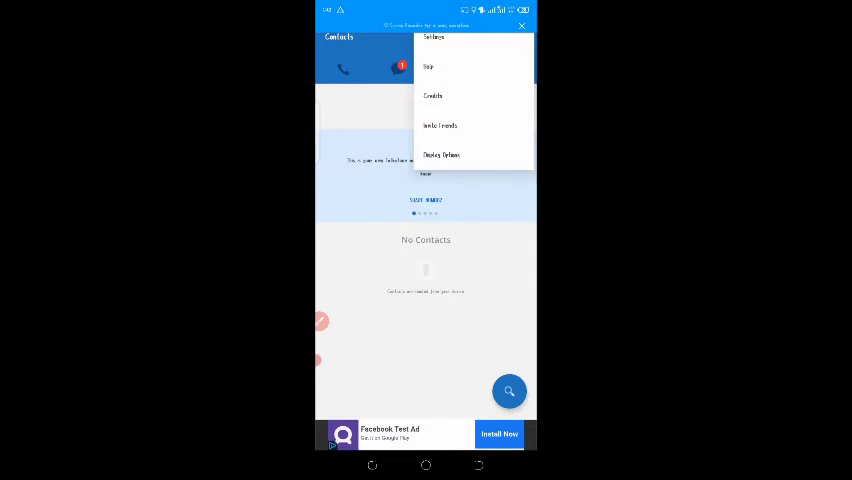
pyautogui.click(434, 36)
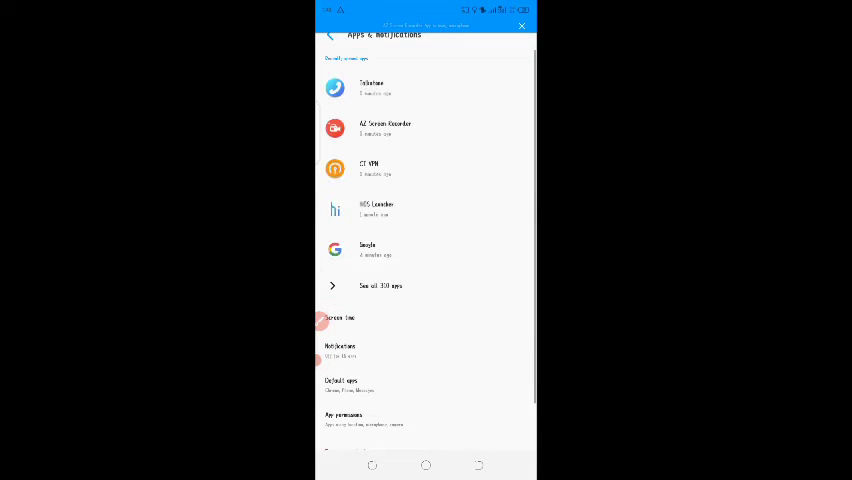
# - Select Talkatone in Apps & notifications to view its App info page
pyautogui.click(372, 88)
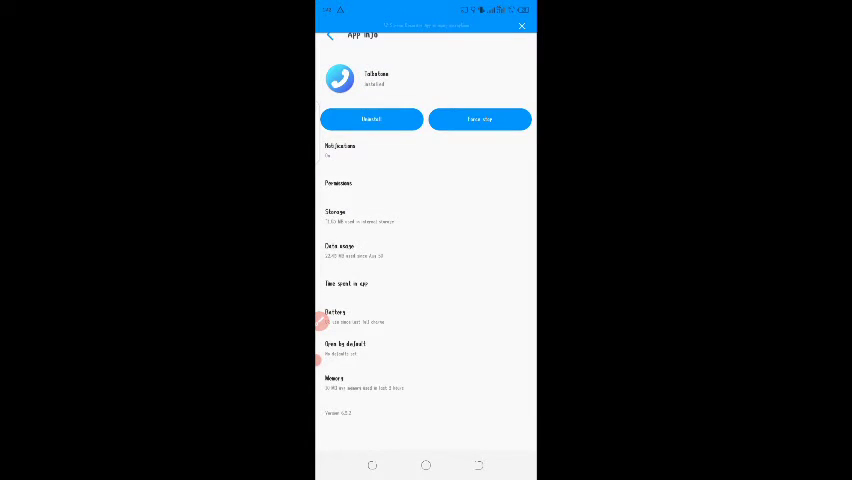
pyautogui.click(426, 216)
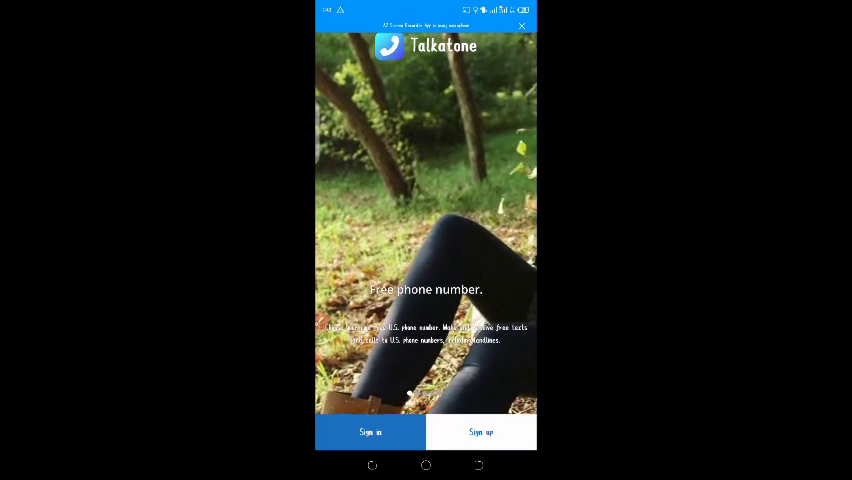
# - Start a new Talkatone sign-up with the email field, then leave to the app drawer
pyautogui.click(480, 432)
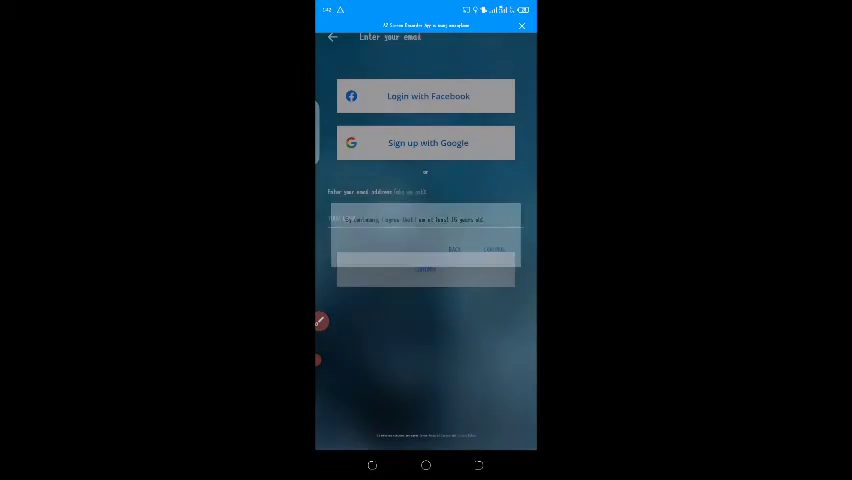
pyautogui.click(424, 218)
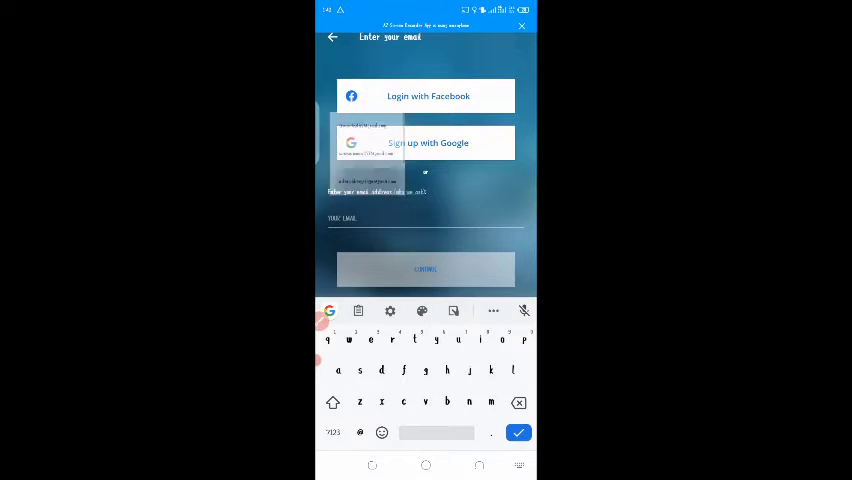
pyautogui.click(424, 268)
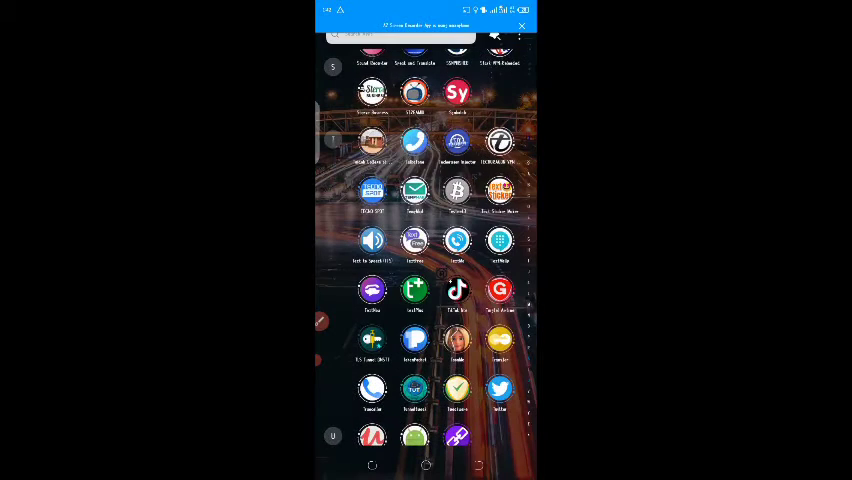
# - Launch Gmail, switch to the right inbox and open the Talkatone verification email
pyautogui.scroll(3)
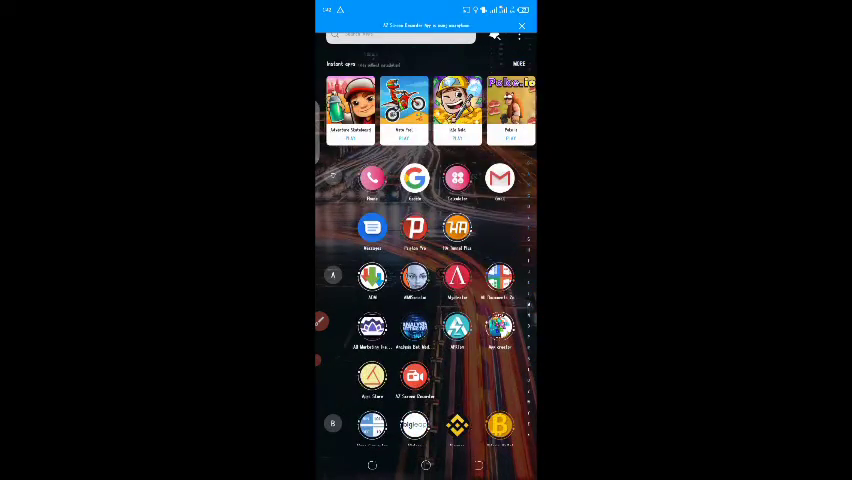
pyautogui.click(498, 178)
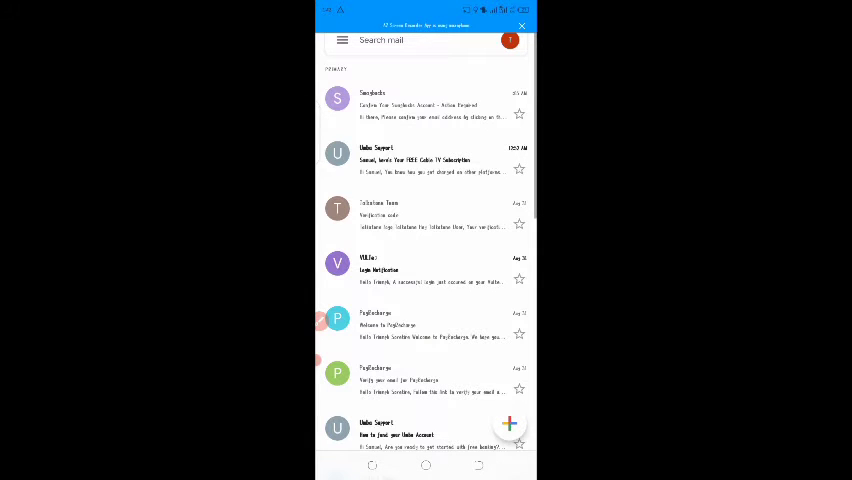
pyautogui.click(510, 40)
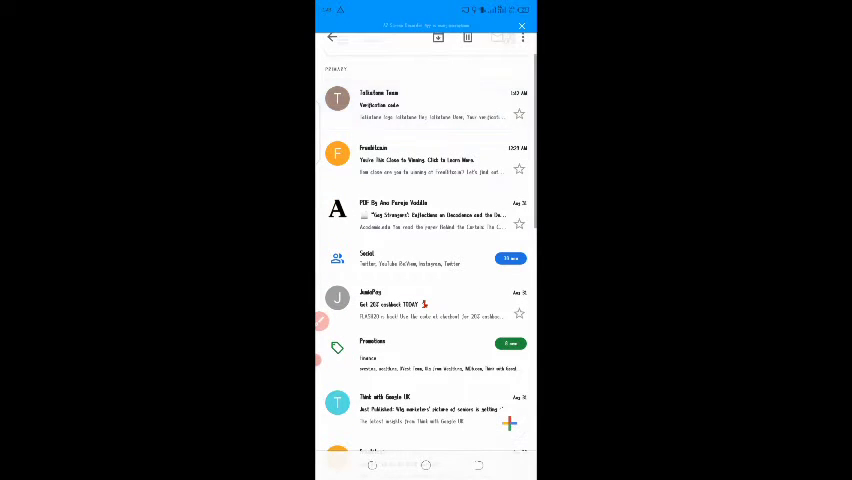
pyautogui.click(424, 96)
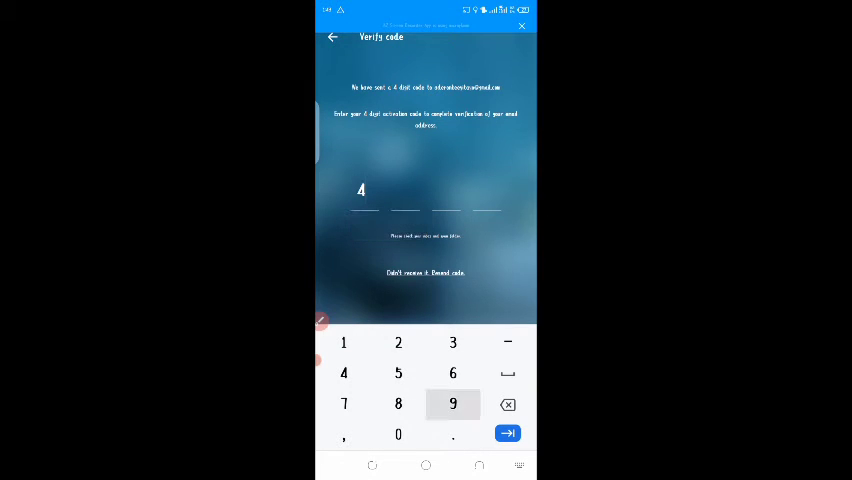
# - Enter the 4-digit verification code and submit the Create Account details with DONE
pyautogui.click(508, 432)
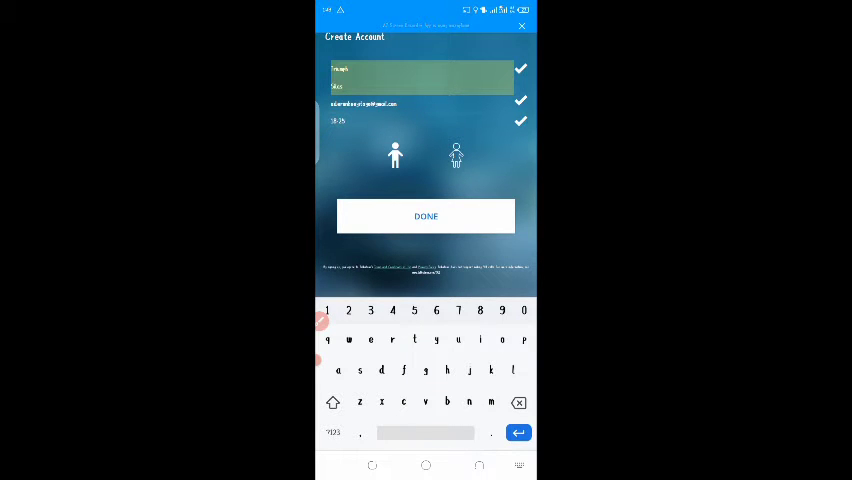
pyautogui.click(424, 216)
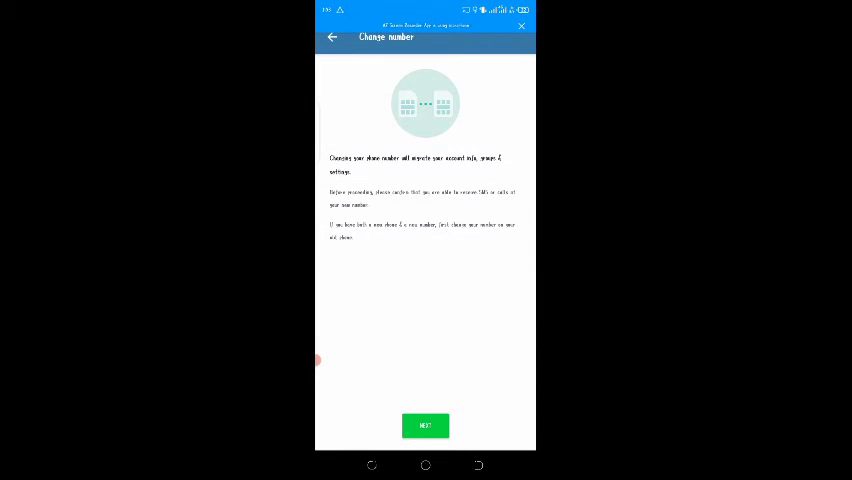
# - Back out from Change number through Settings to Chats and visit a conversation
pyautogui.click(332, 36)
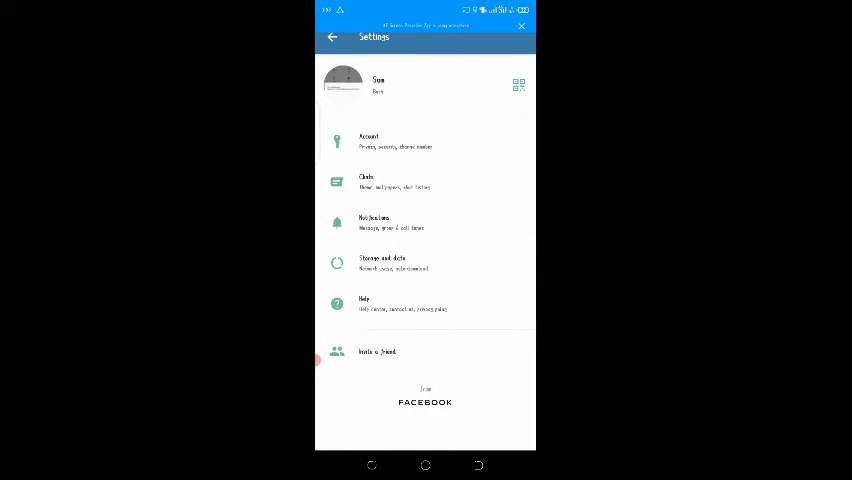
pyautogui.click(332, 36)
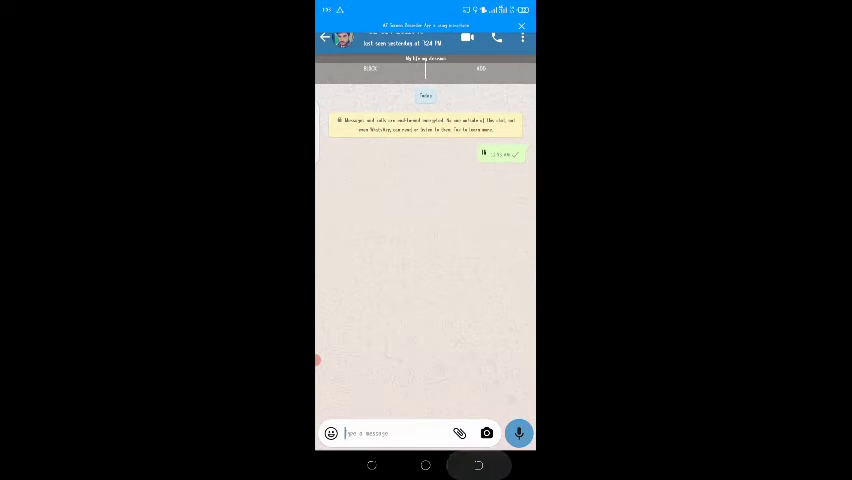
pyautogui.click(324, 36)
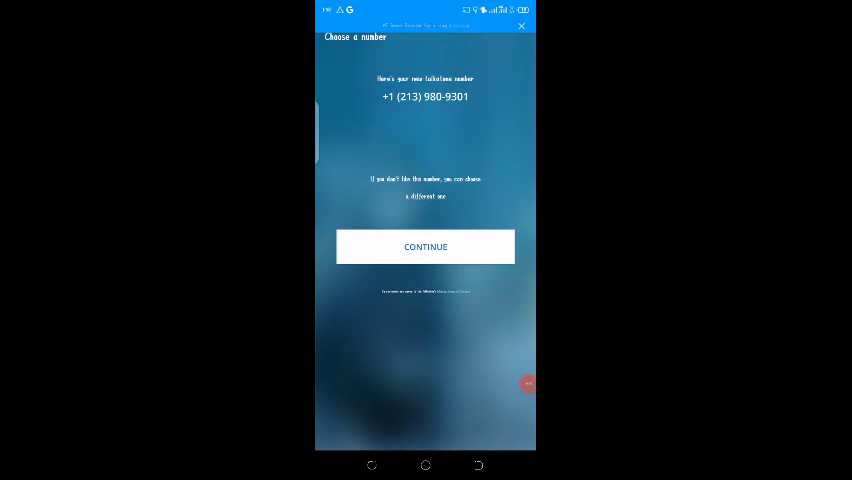
pyautogui.click(424, 246)
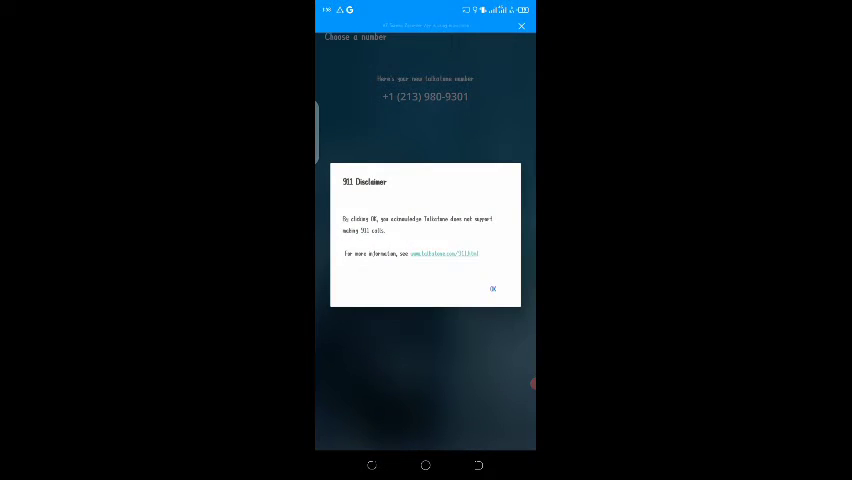
pyautogui.click(492, 288)
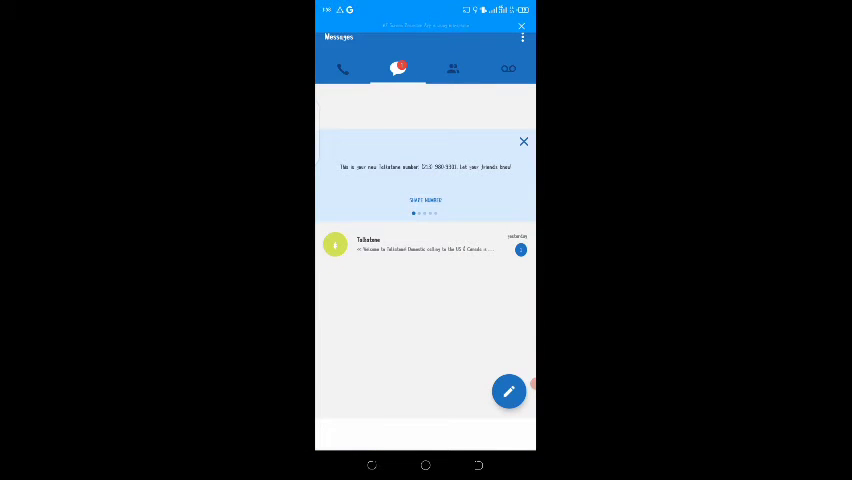
pyautogui.click(522, 38)
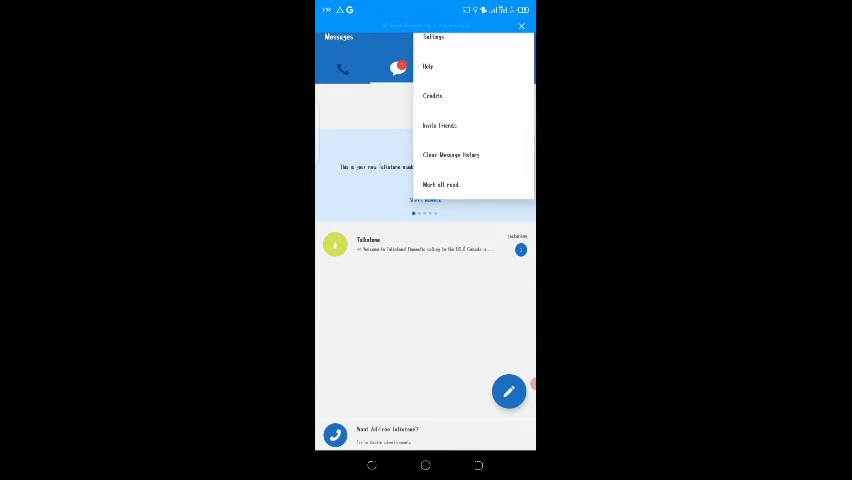
pyautogui.click(434, 38)
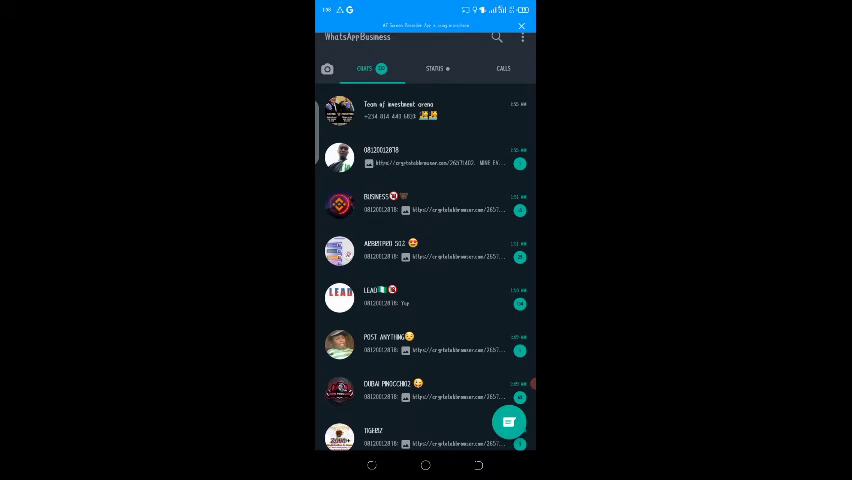
# - View the business profile, then go to Account settings and start Change number
pyautogui.click(522, 38)
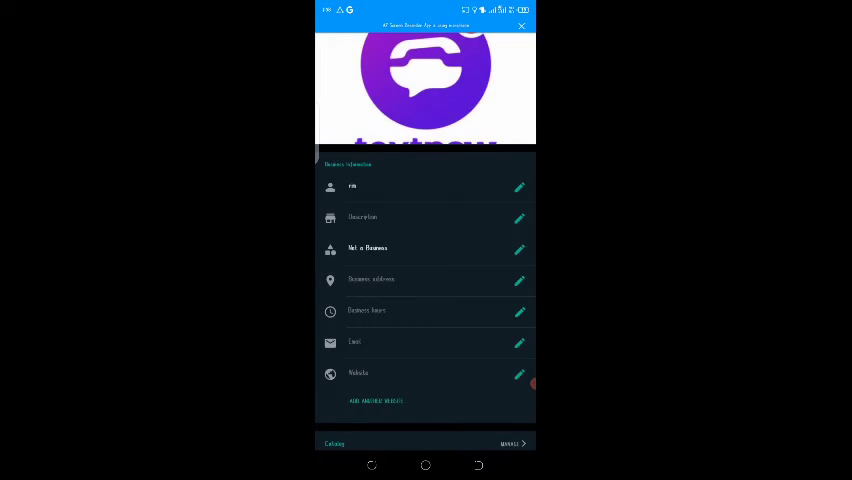
pyautogui.click(346, 36)
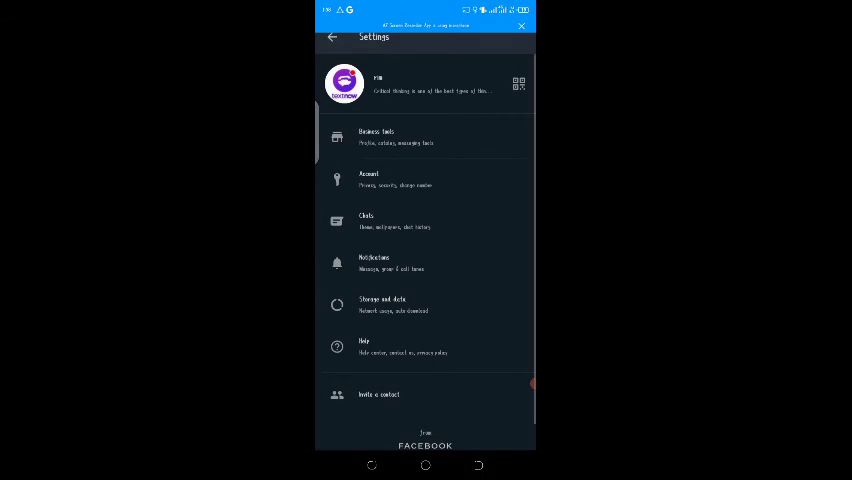
pyautogui.click(368, 178)
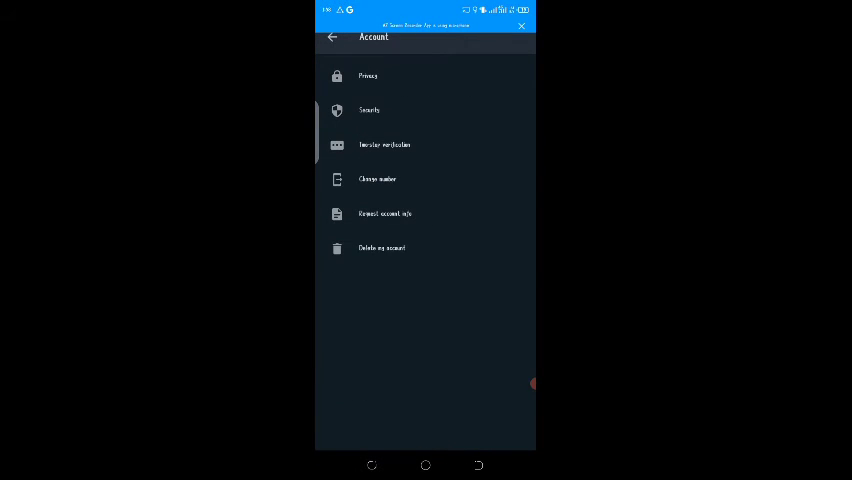
pyautogui.click(378, 180)
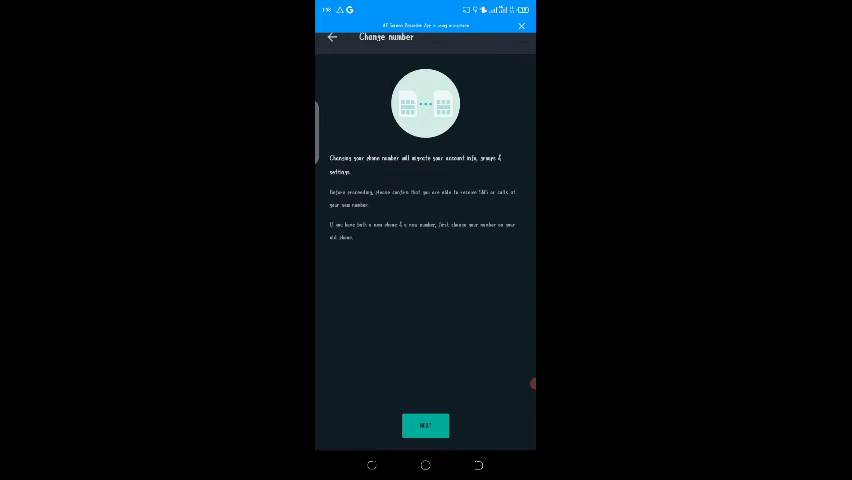
# - Continue to the number entry form, clear the new number's country code, then return to Settings
pyautogui.click(424, 424)
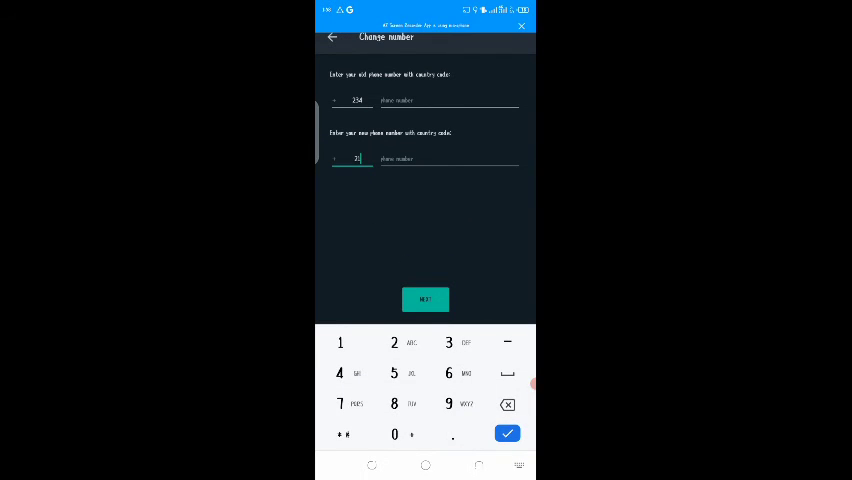
pyautogui.click(508, 404)
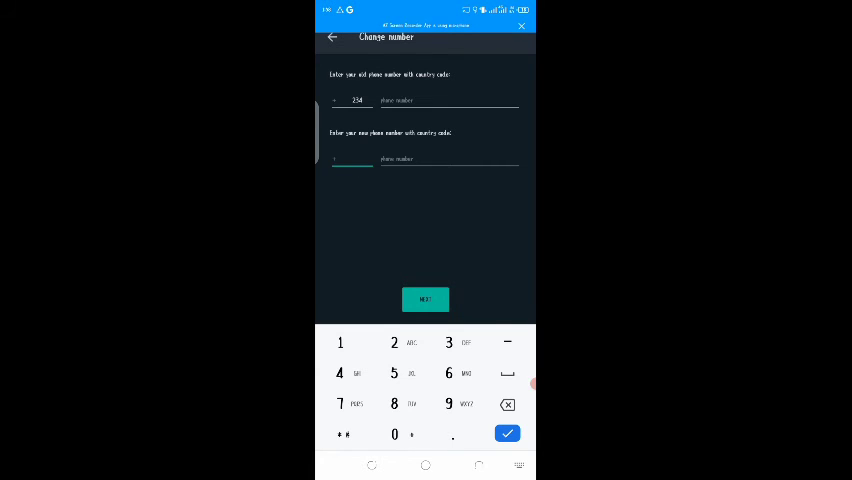
pyautogui.click(332, 36)
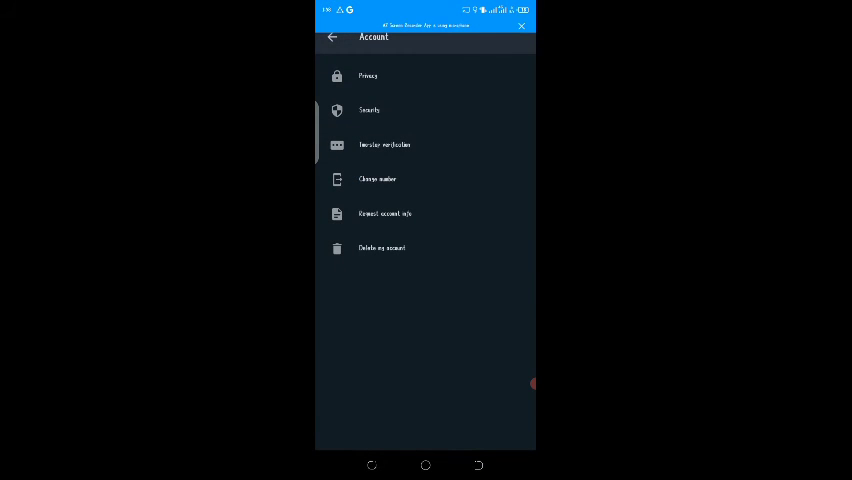
pyautogui.click(332, 36)
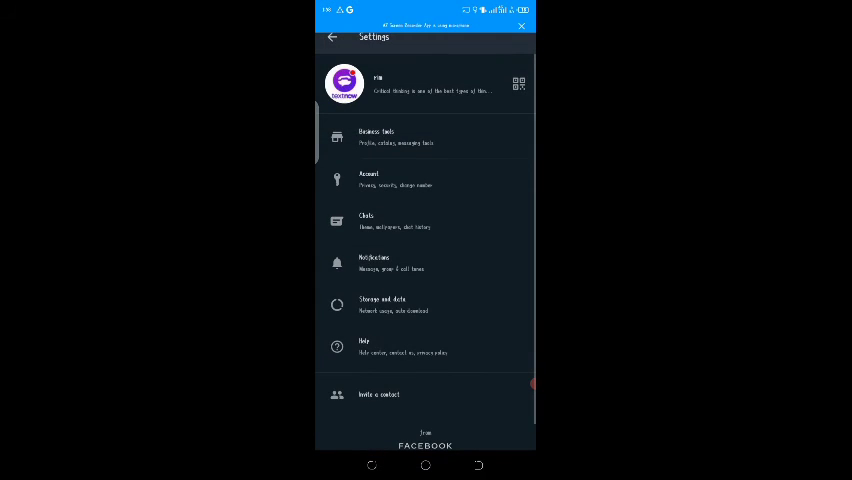